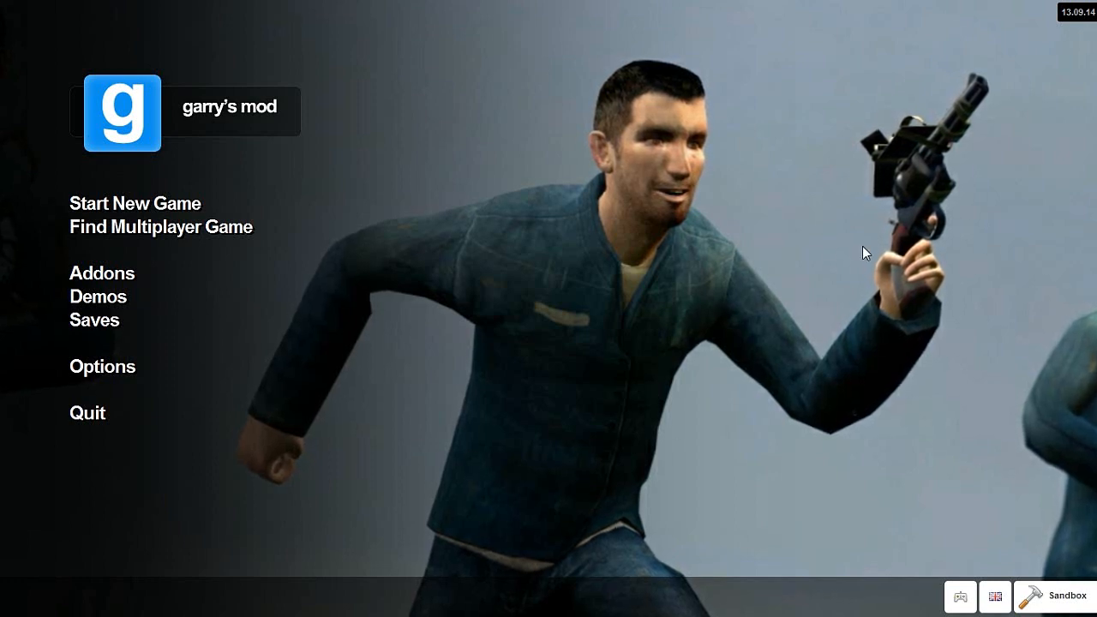
Step: Join the favorited Minigames server running mg_randomizer_v5 from the multiplayer server list
{"action": "left_click", "coordinate": [161, 227]}
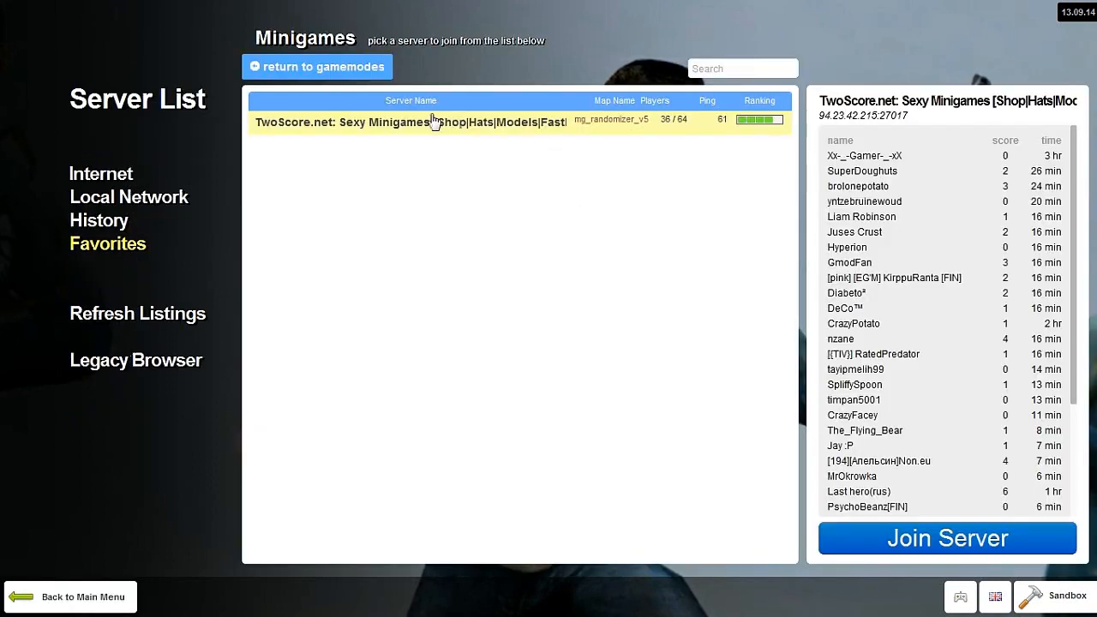
{"action": "mouse_move", "coordinate": [853, 551]}
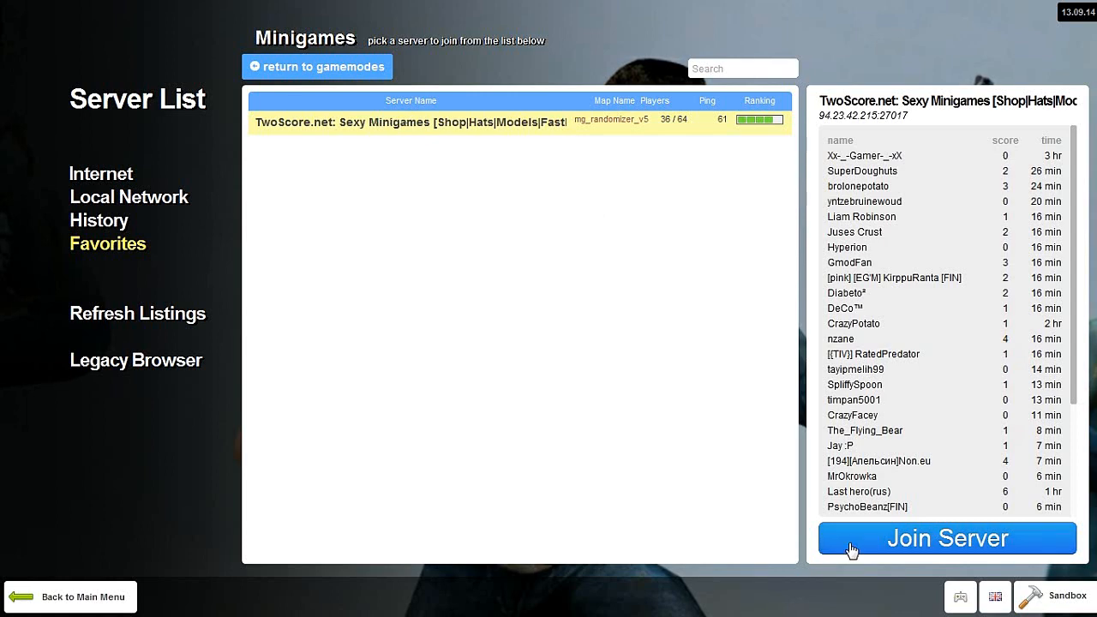
{"action": "left_click", "coordinate": [947, 539]}
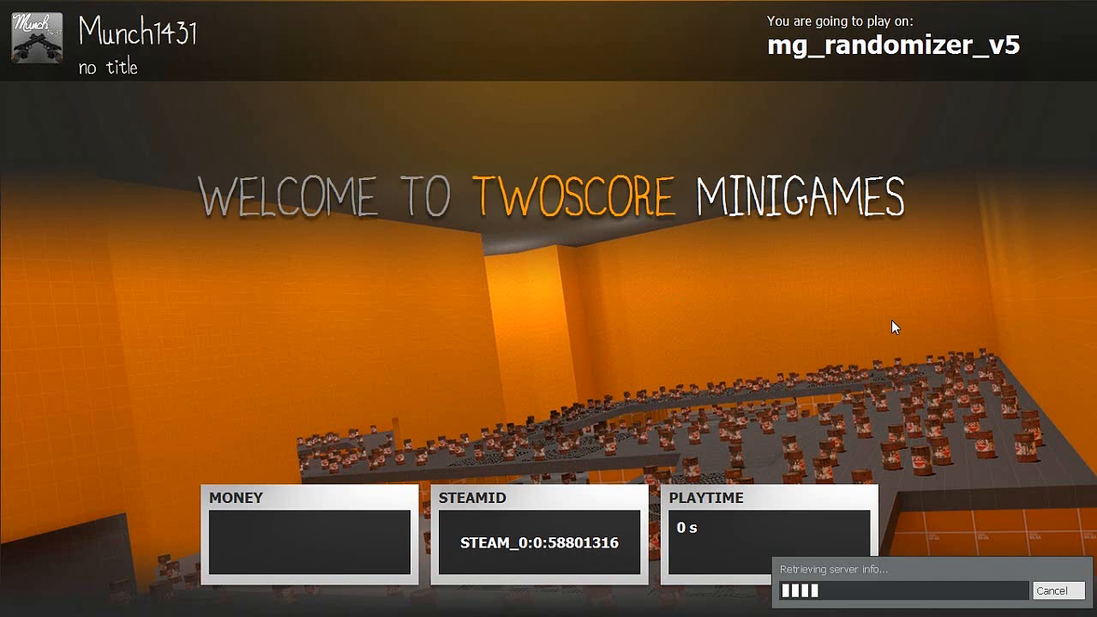
{"action": "mouse_move", "coordinate": [680, 377]}
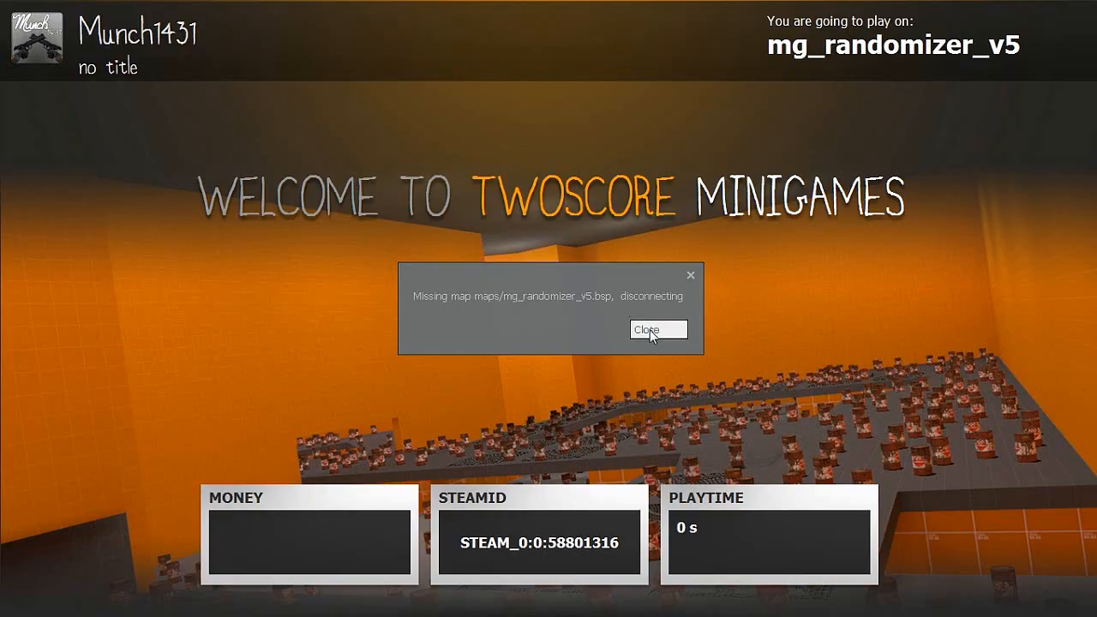
Step: Dismiss the missing-map error and set Multiplayer server downloads to 'Only allow map files'
{"action": "left_click", "coordinate": [658, 329]}
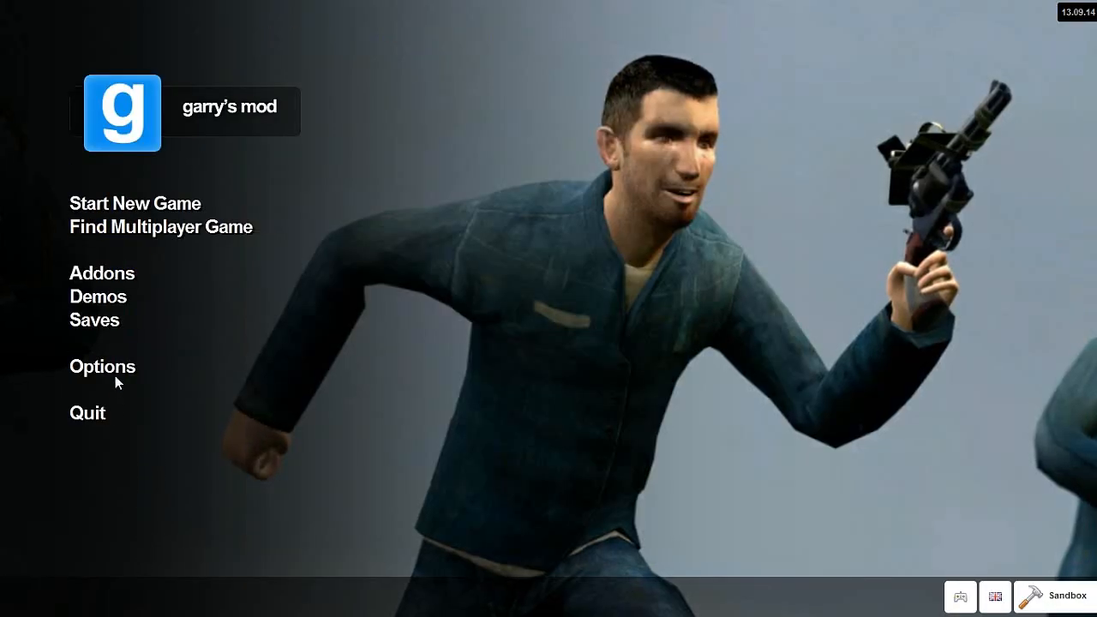
{"action": "left_click", "coordinate": [102, 366]}
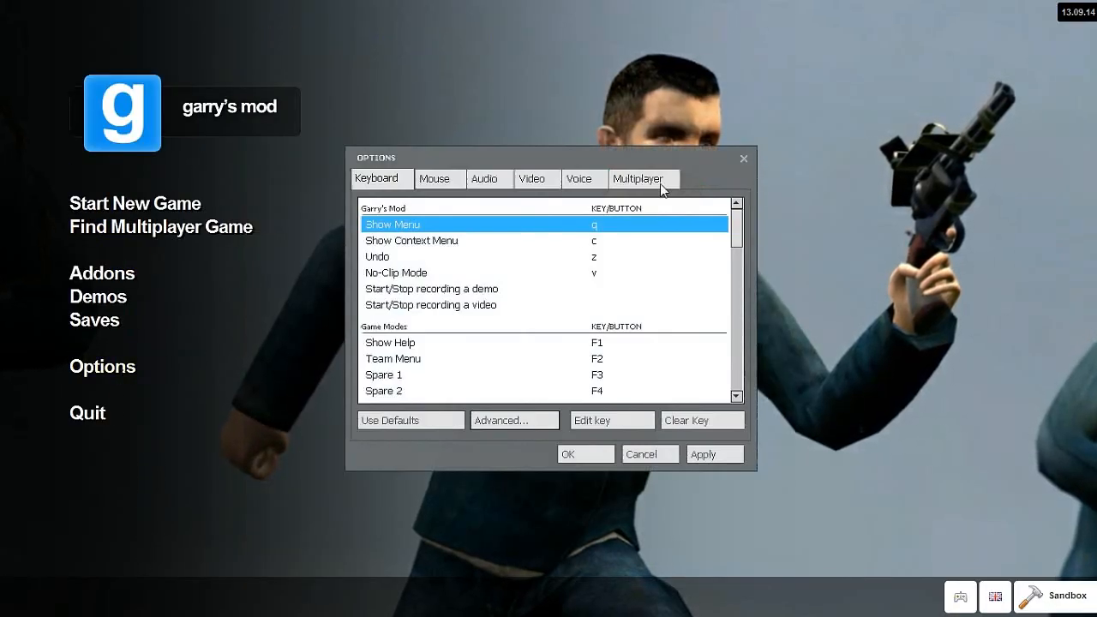
{"action": "left_click", "coordinate": [638, 178]}
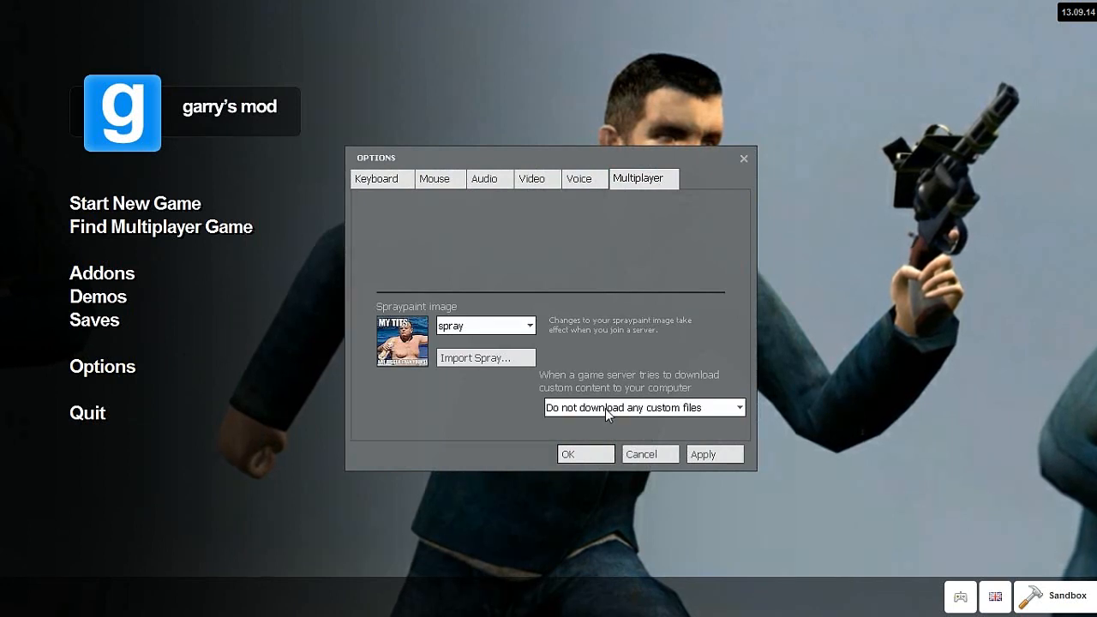
{"action": "left_click", "coordinate": [643, 407]}
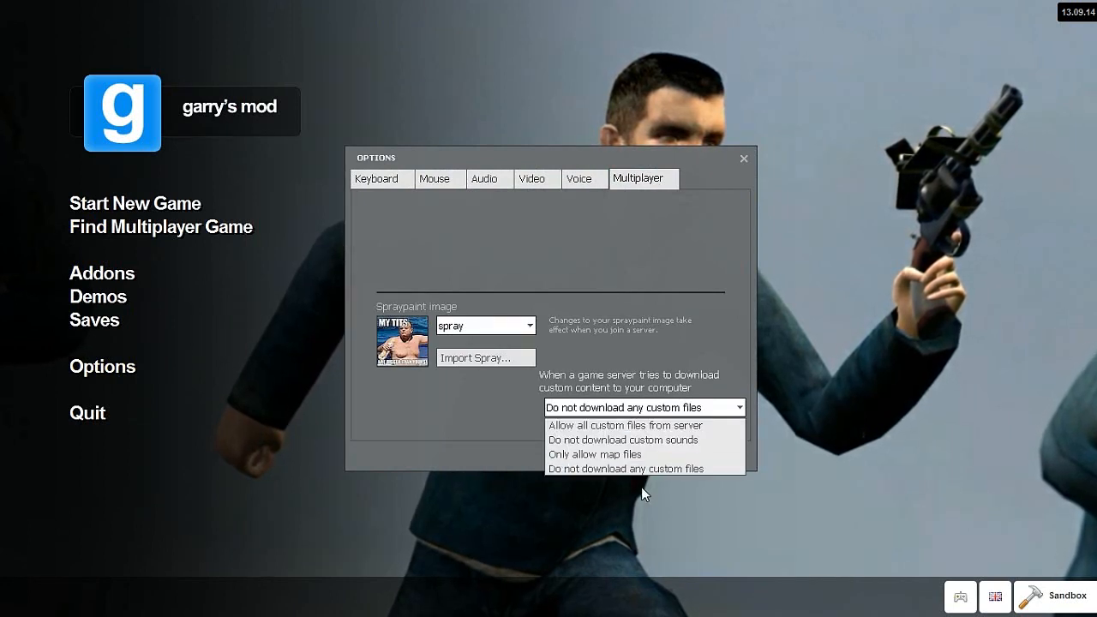
{"action": "mouse_move", "coordinate": [609, 455]}
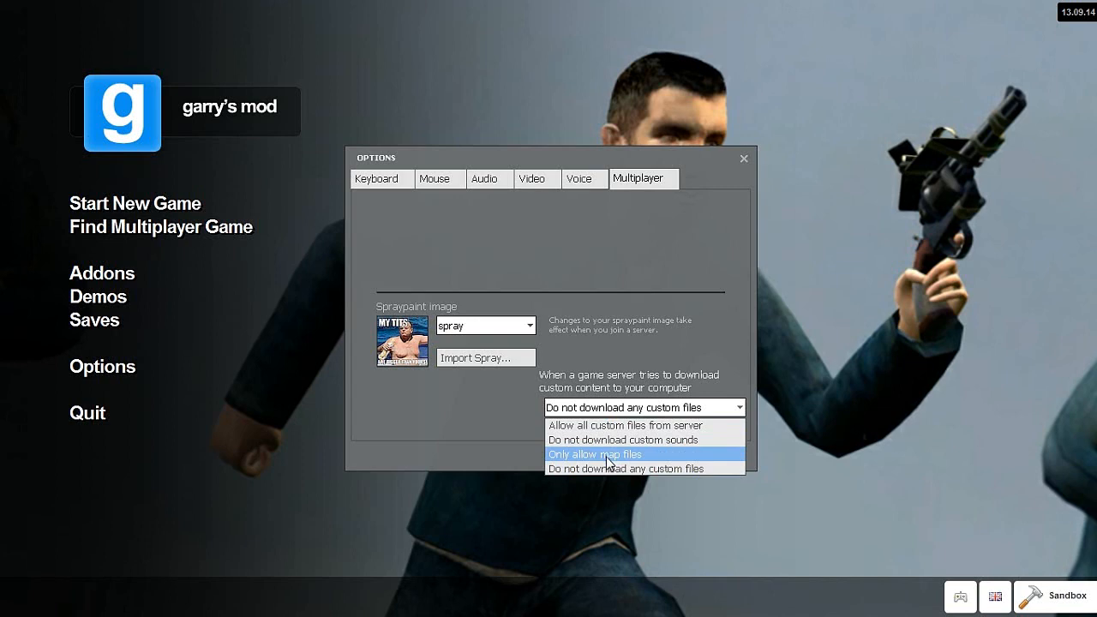
{"action": "left_click", "coordinate": [595, 454]}
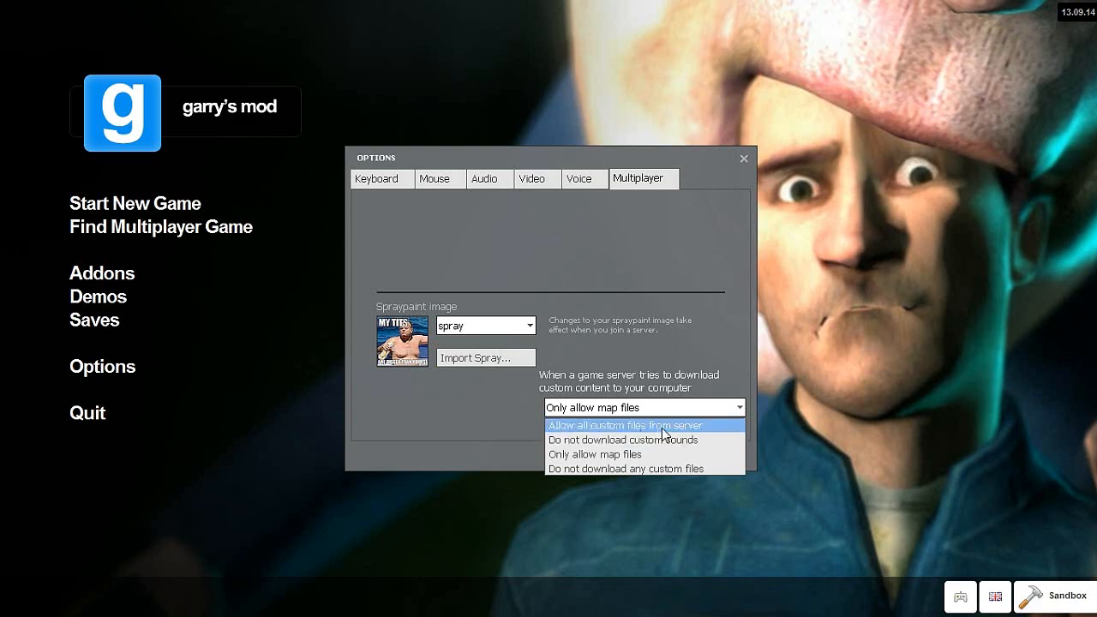
{"action": "mouse_move", "coordinate": [656, 455]}
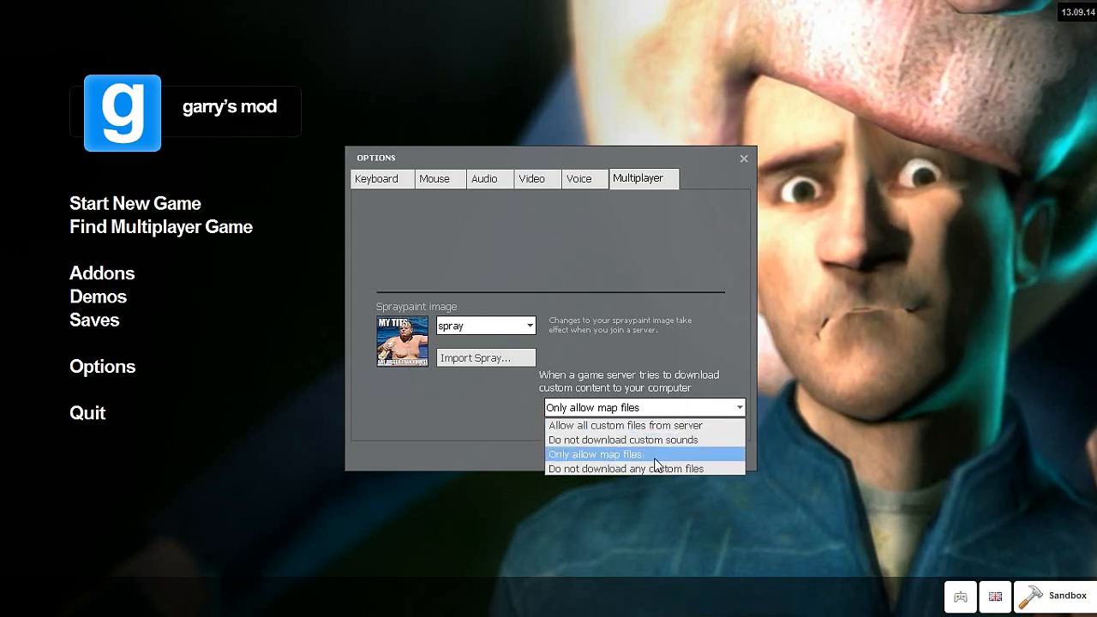
{"action": "left_click", "coordinate": [595, 455]}
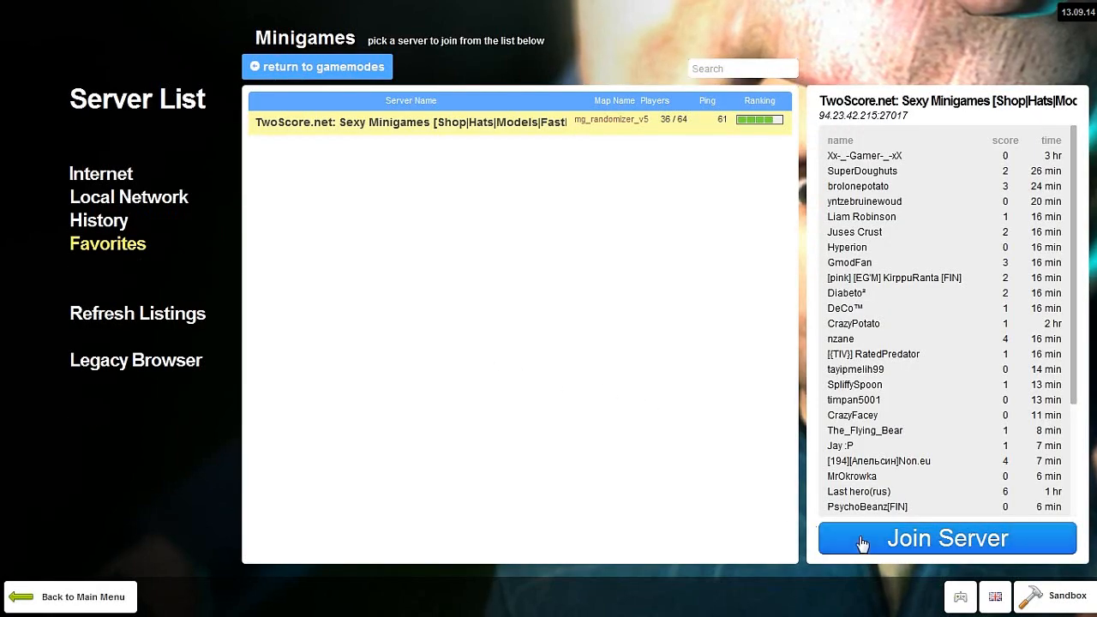
Step: Rejoin the TwoScore Minigames server so it downloads the mg_randomizer_v5 map
{"action": "left_click", "coordinate": [947, 538]}
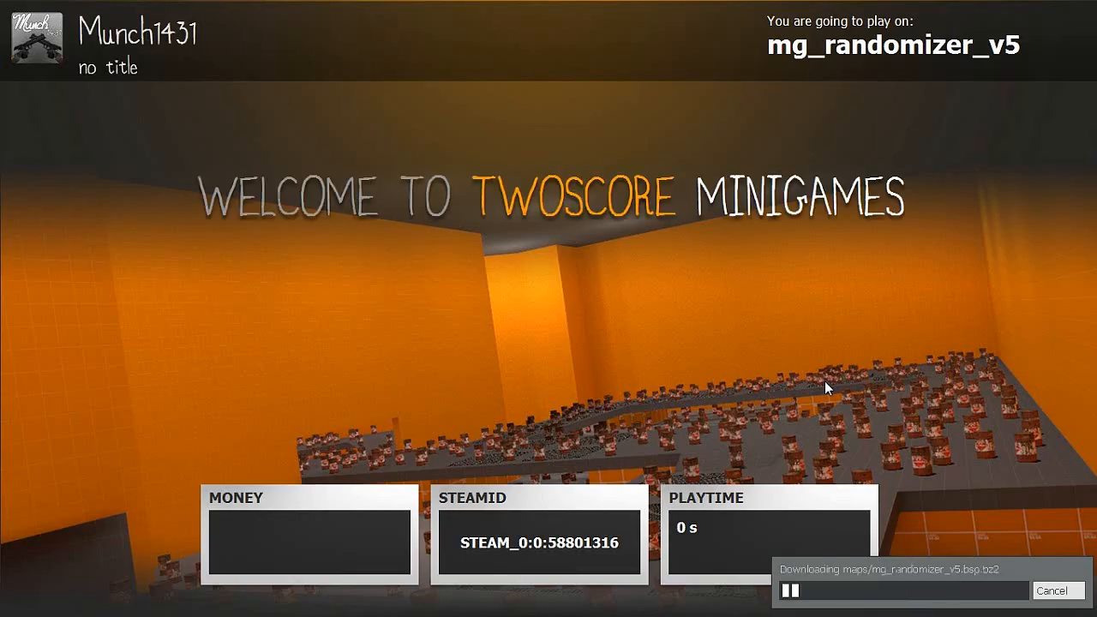
{"action": "mouse_move", "coordinate": [787, 161]}
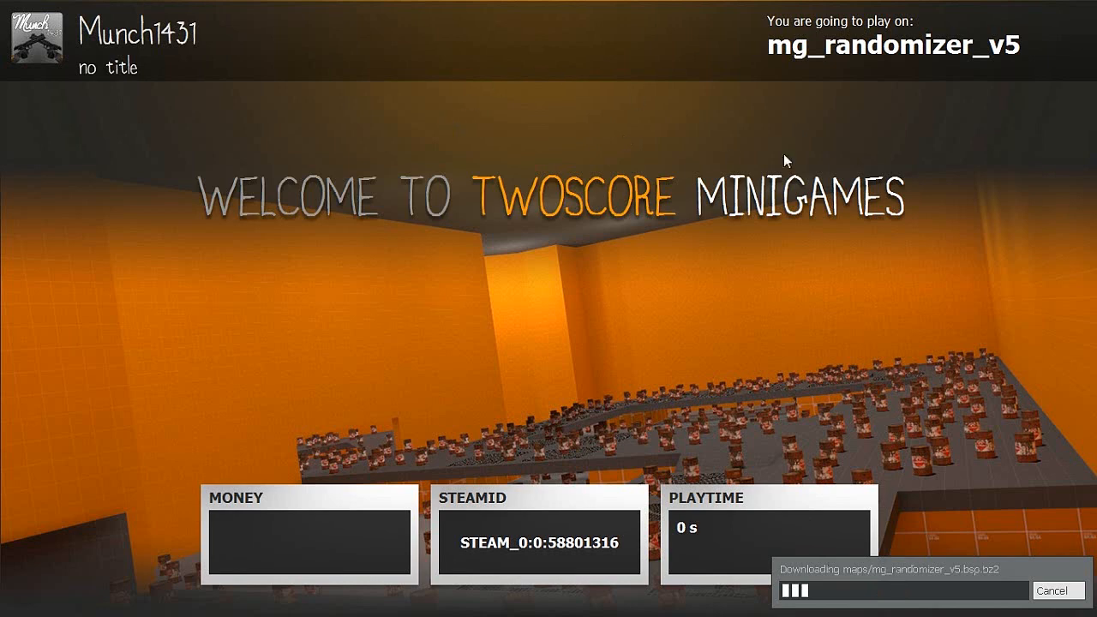
{"action": "mouse_move", "coordinate": [699, 219]}
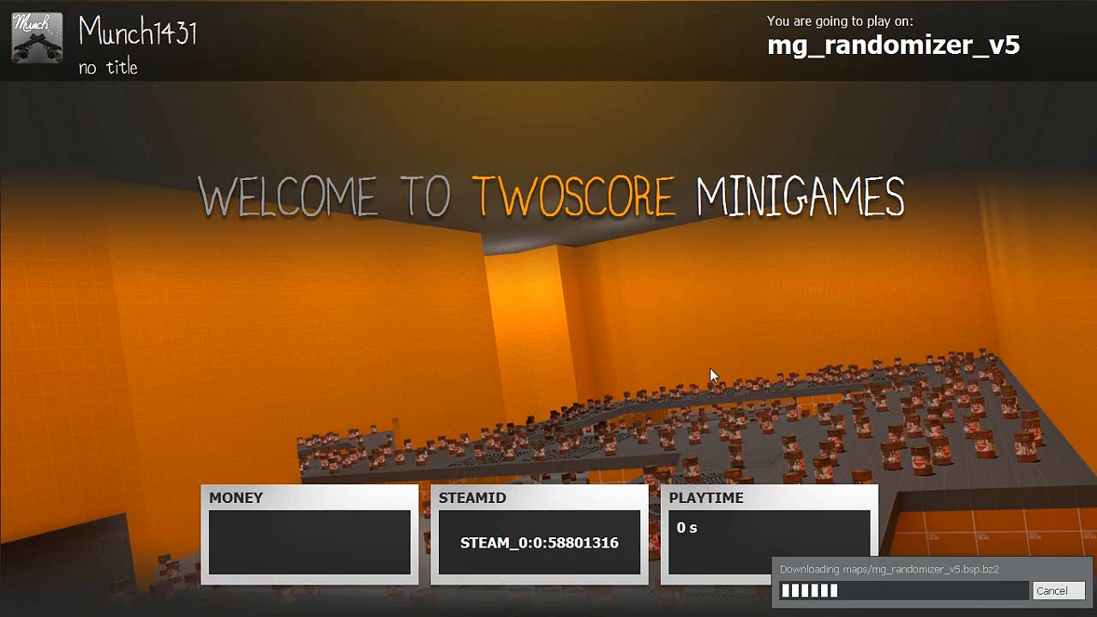
{"action": "mouse_move", "coordinate": [480, 225]}
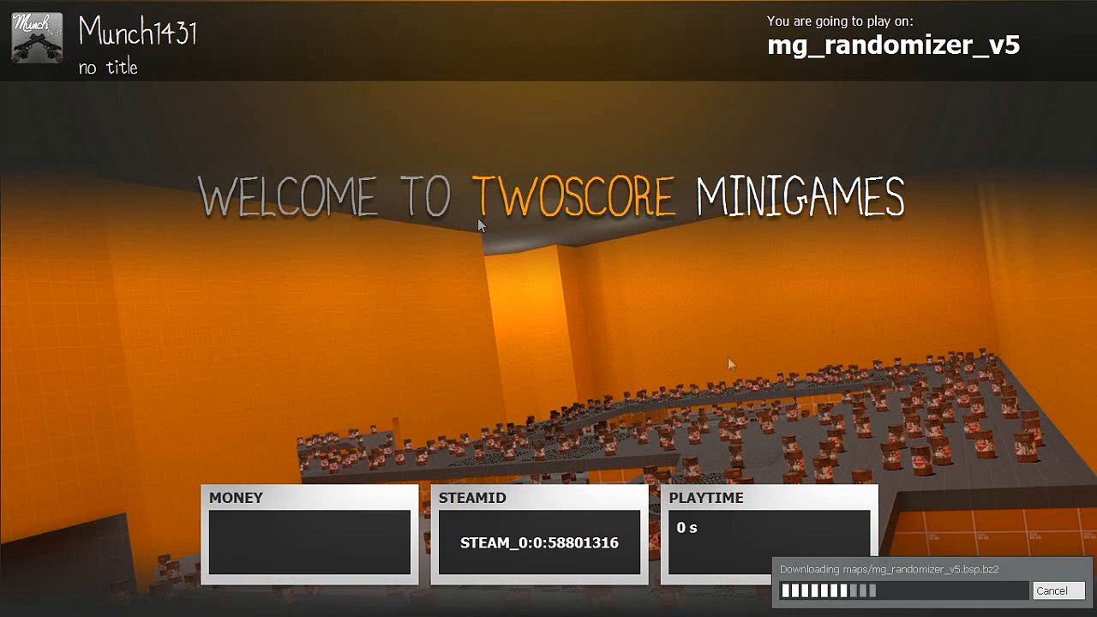
{"action": "mouse_move", "coordinate": [729, 364]}
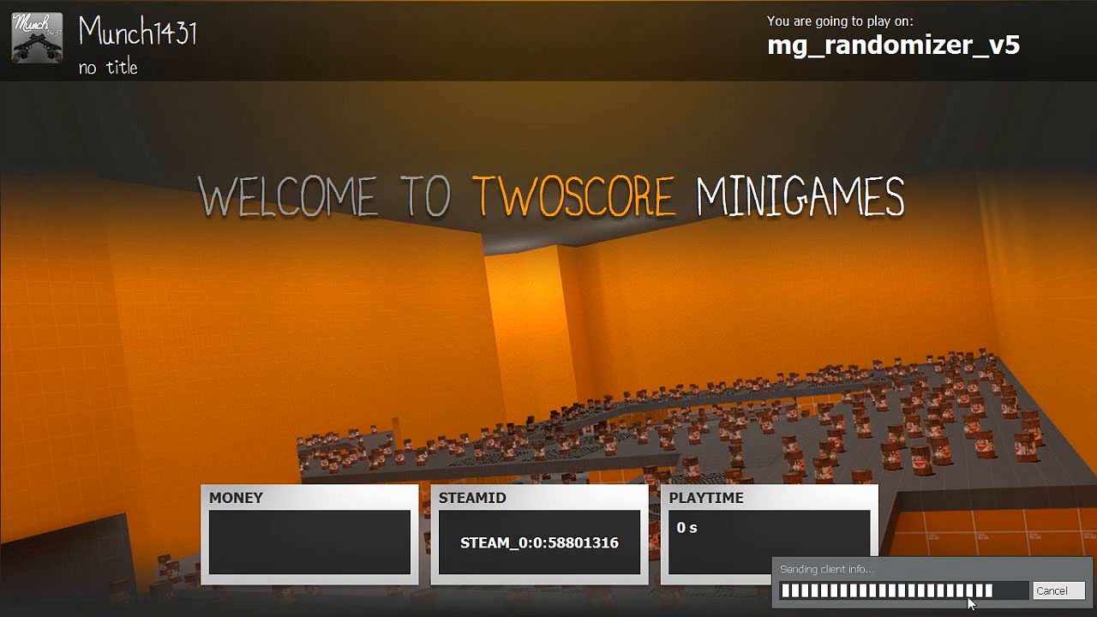
{"action": "mouse_move", "coordinate": [929, 526]}
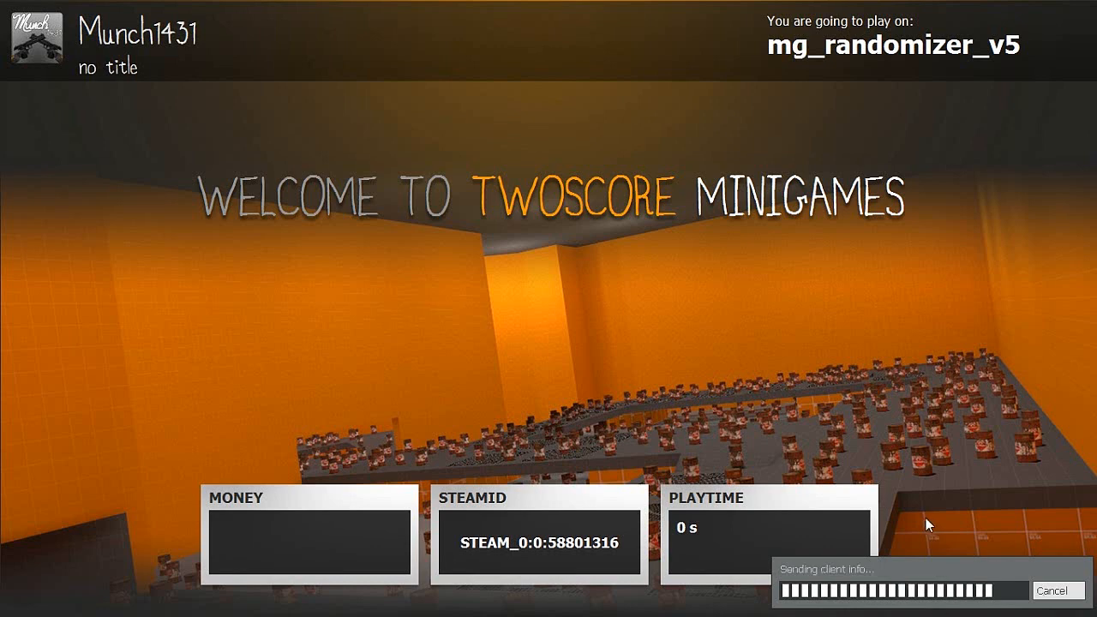